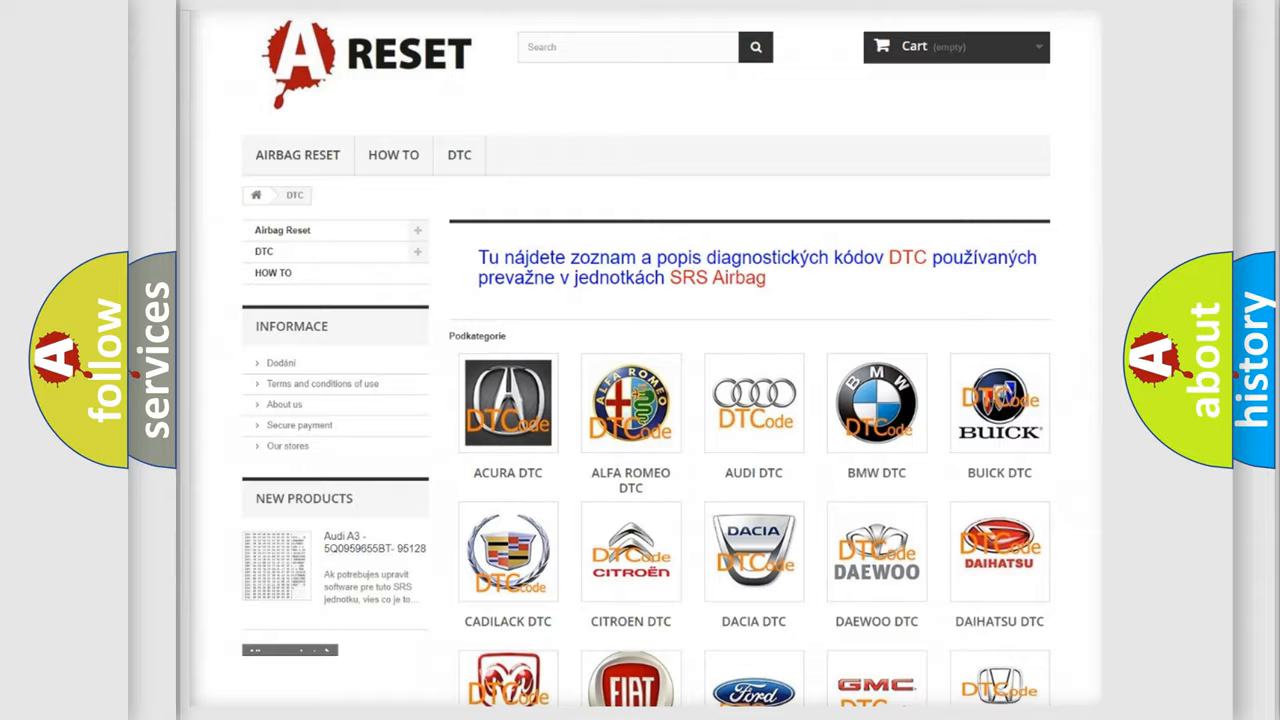
{"action": "scroll", "scroll_direction": "down", "scroll_amount": 3}
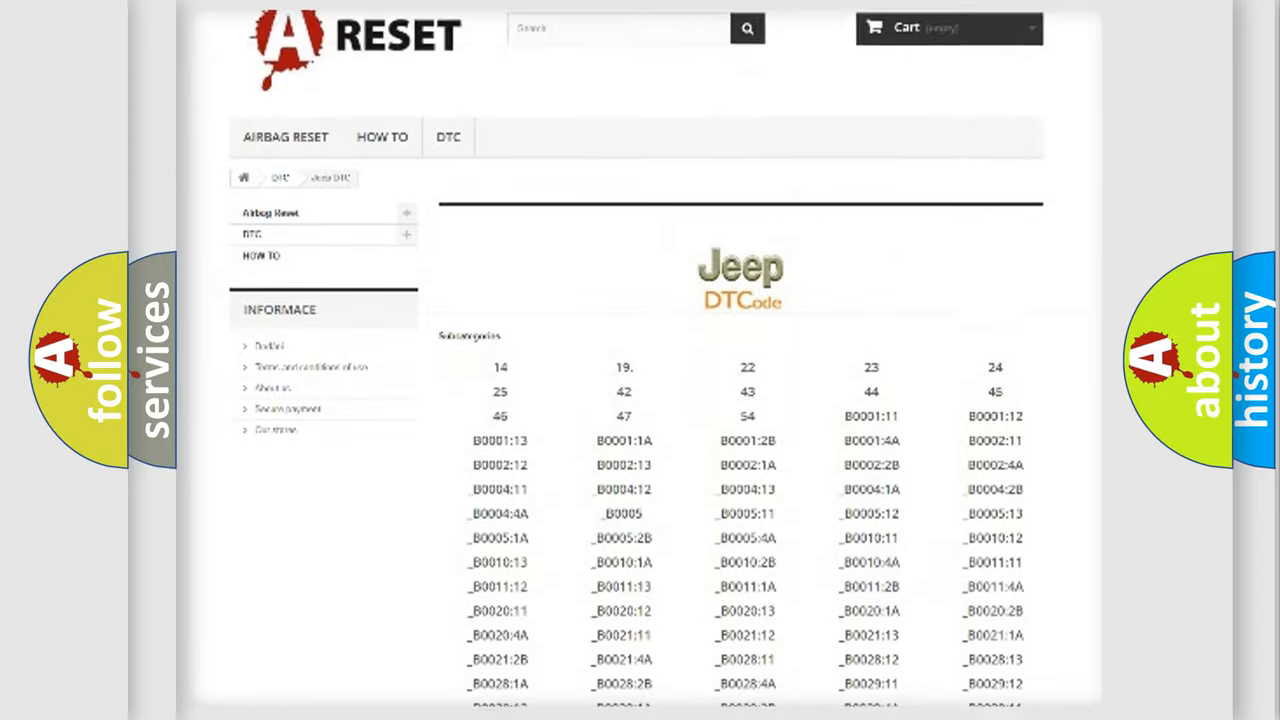
{"action": "scroll", "scroll_direction": "down", "scroll_amount": 3}
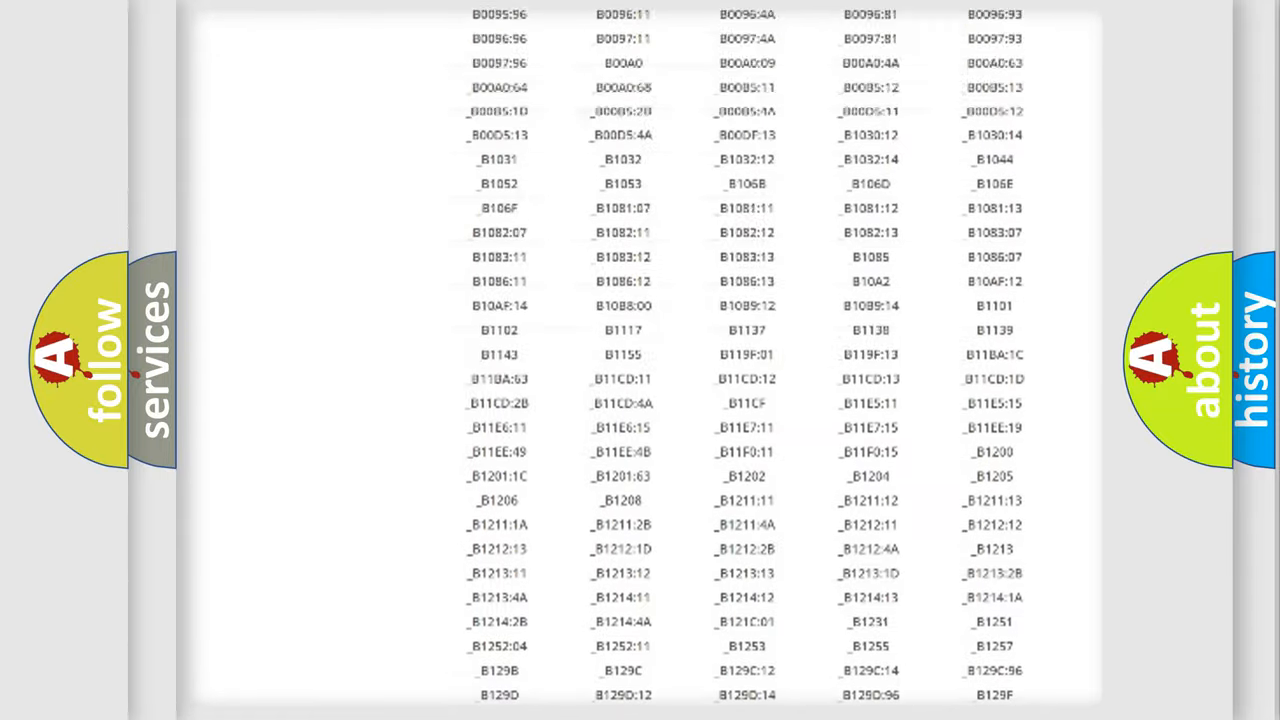
{"action": "scroll", "scroll_direction": "up", "scroll_amount": 3}
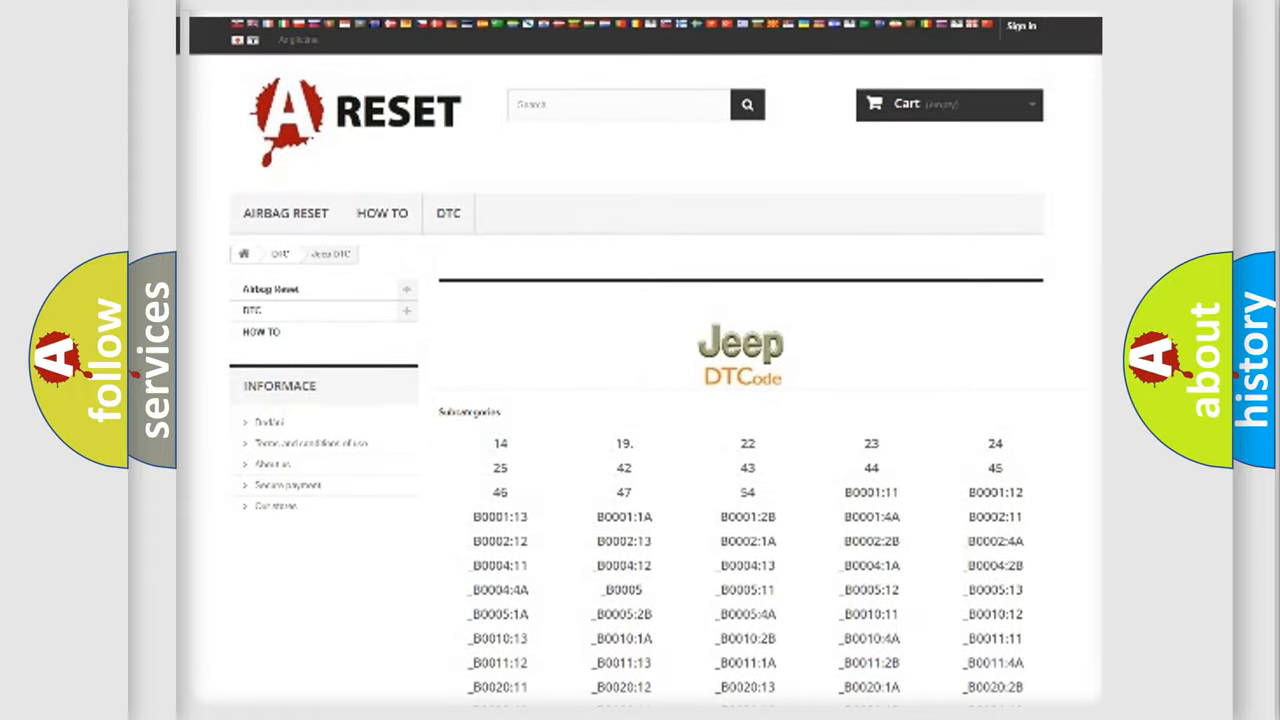